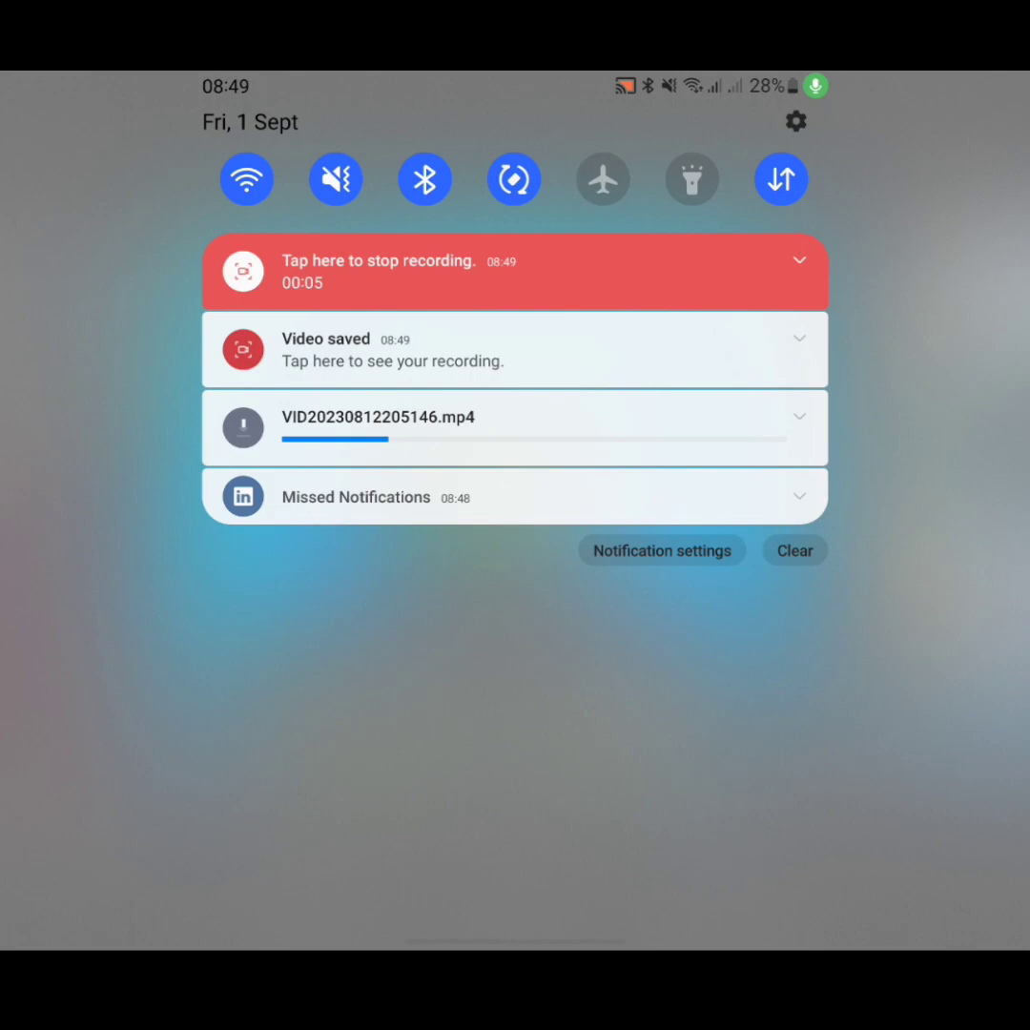
Step: Play the downloaded 2:06 living-room video, then return to the home screen
{"action": "left_click", "coordinate": [515, 349]}
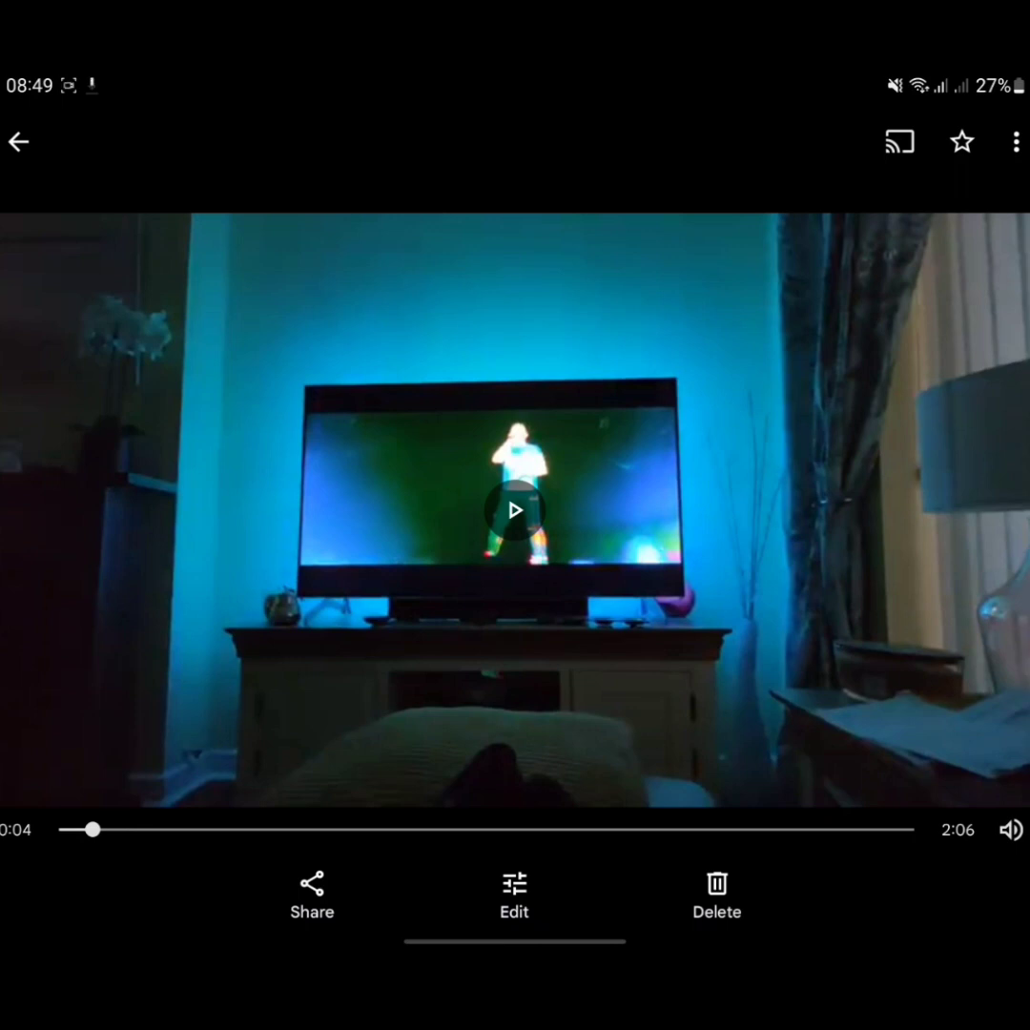
{"action": "left_click", "coordinate": [312, 891]}
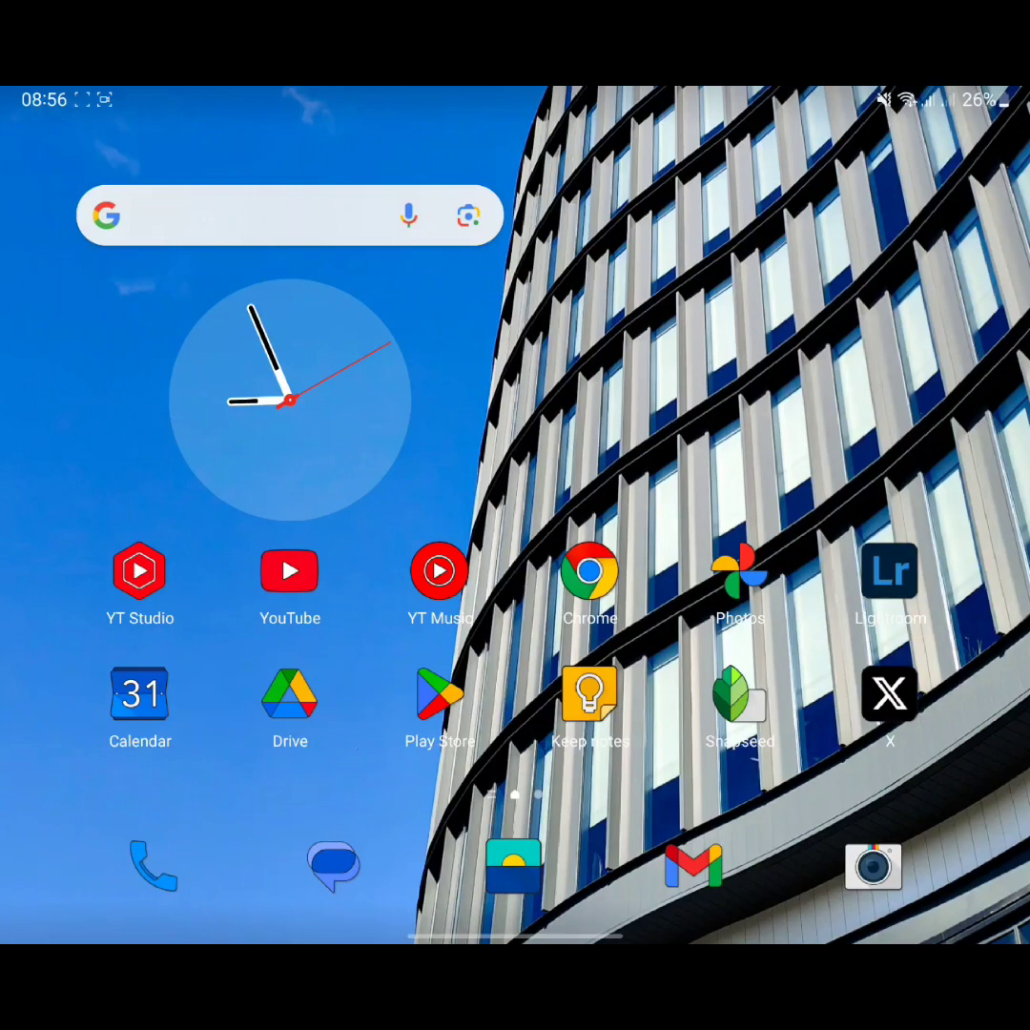
Step: Search 'photos' in Chrome and scroll the results about Google Photos
{"action": "left_click", "coordinate": [589, 570]}
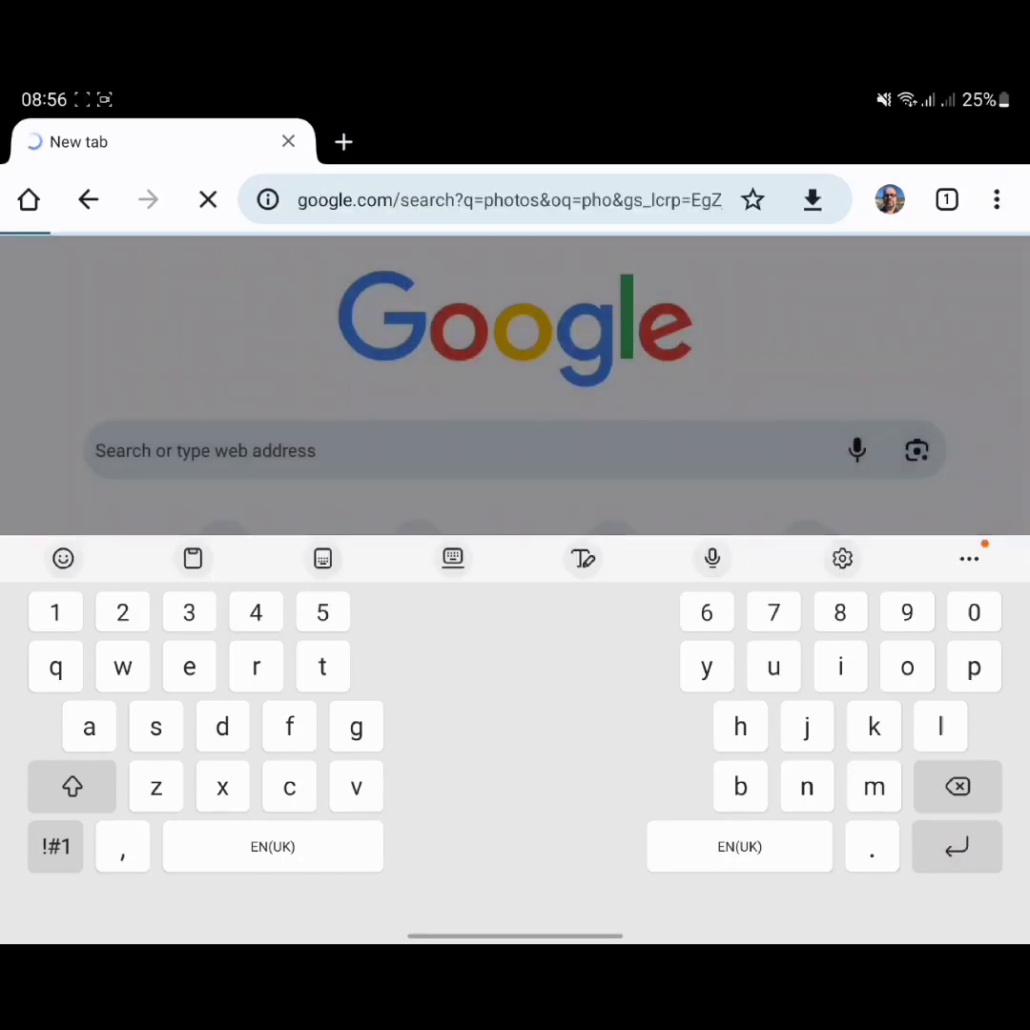
{"action": "key", "text": "Enter"}
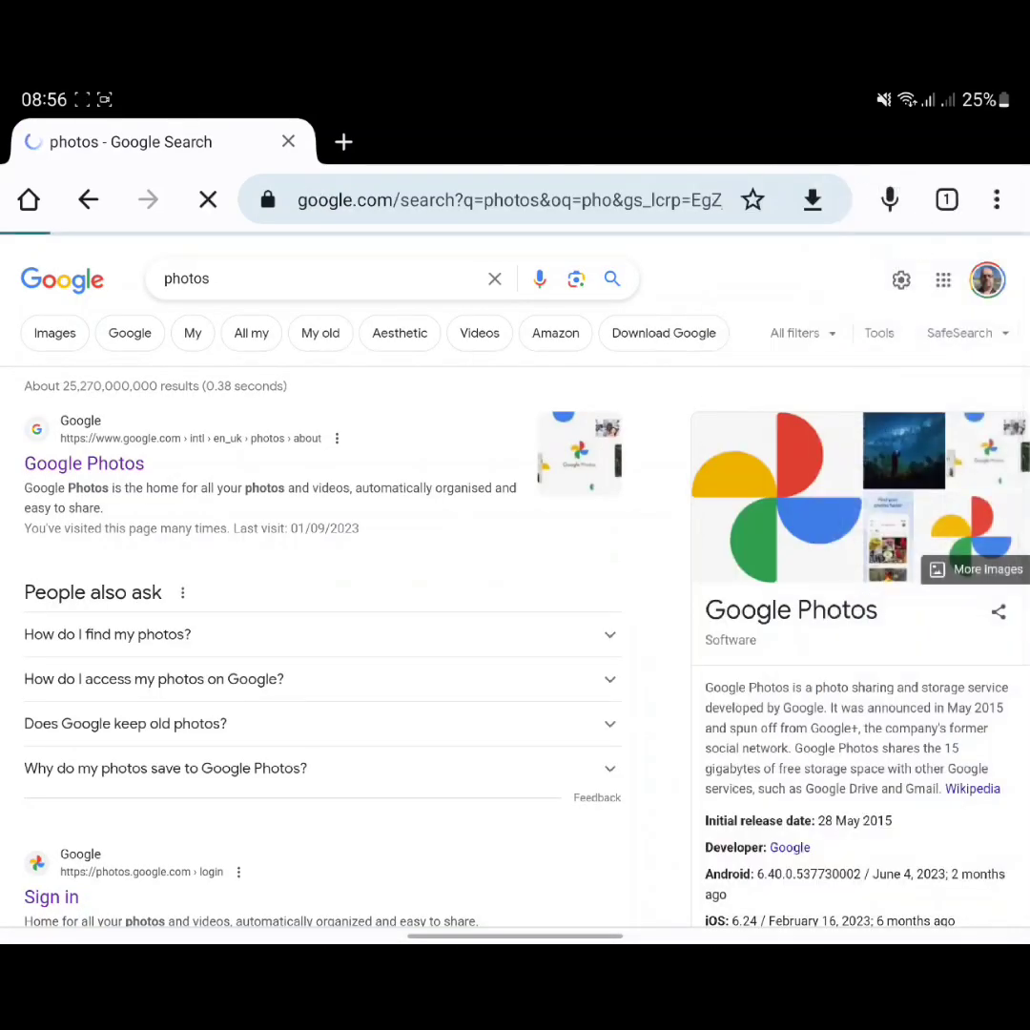
{"action": "scroll", "scroll_direction": "down", "scroll_amount": 3}
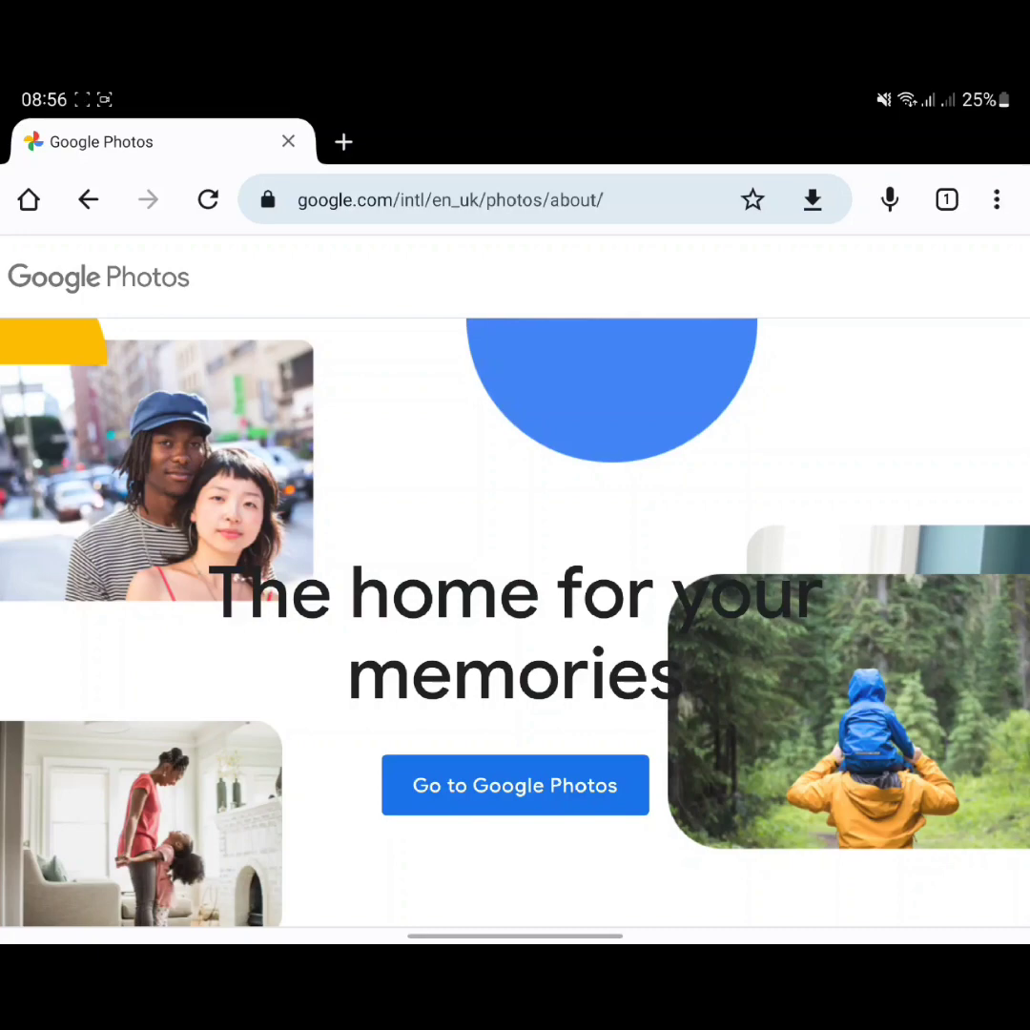
Step: Open the Google Photos library as the desktop site and go to Explore
{"action": "left_click", "coordinate": [514, 785]}
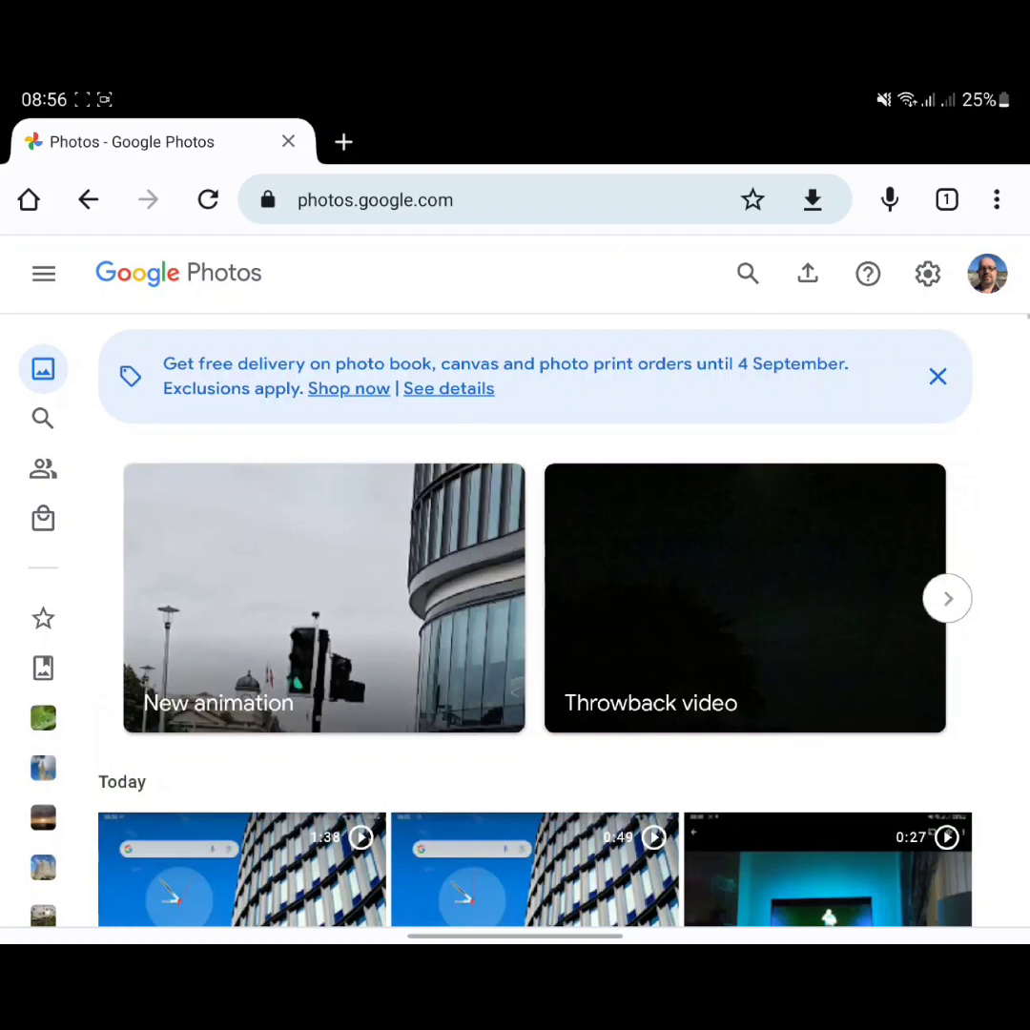
{"action": "left_click", "coordinate": [995, 200]}
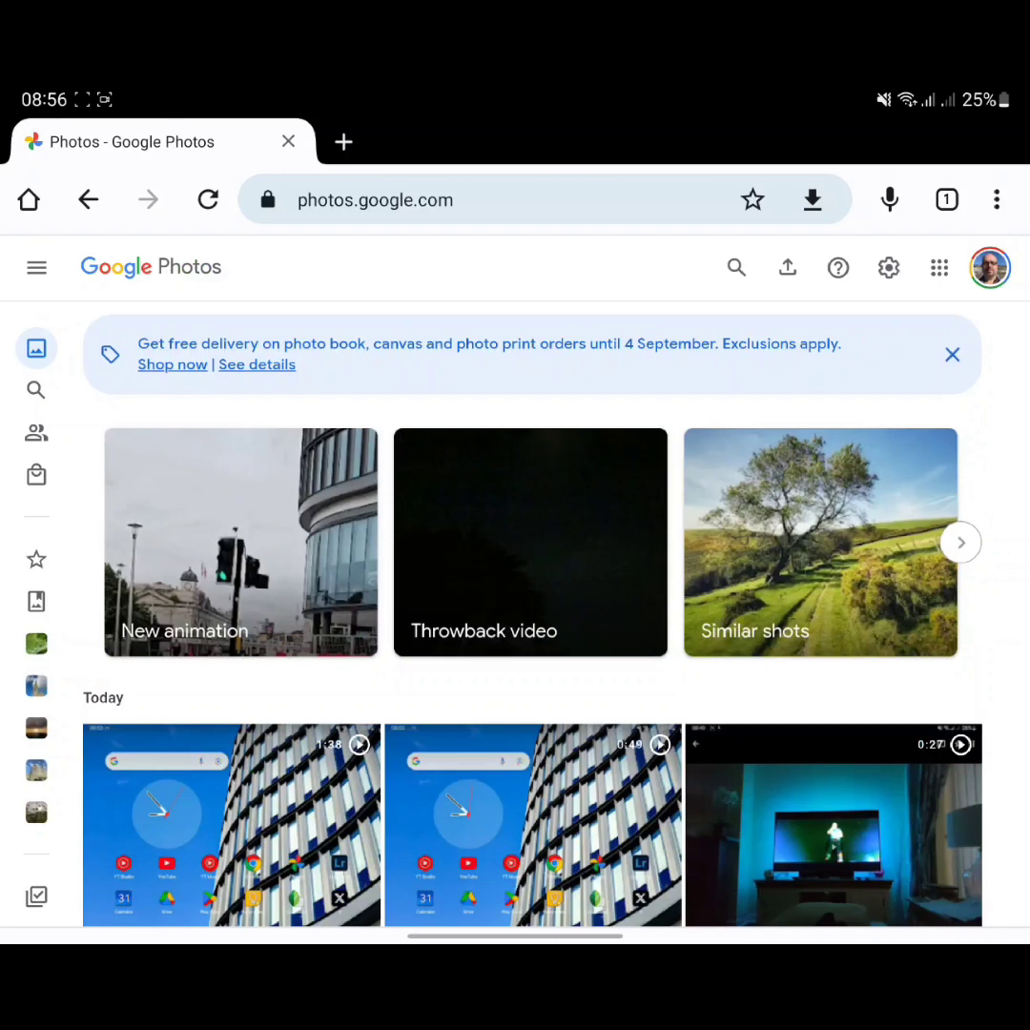
{"action": "left_click", "coordinate": [35, 389]}
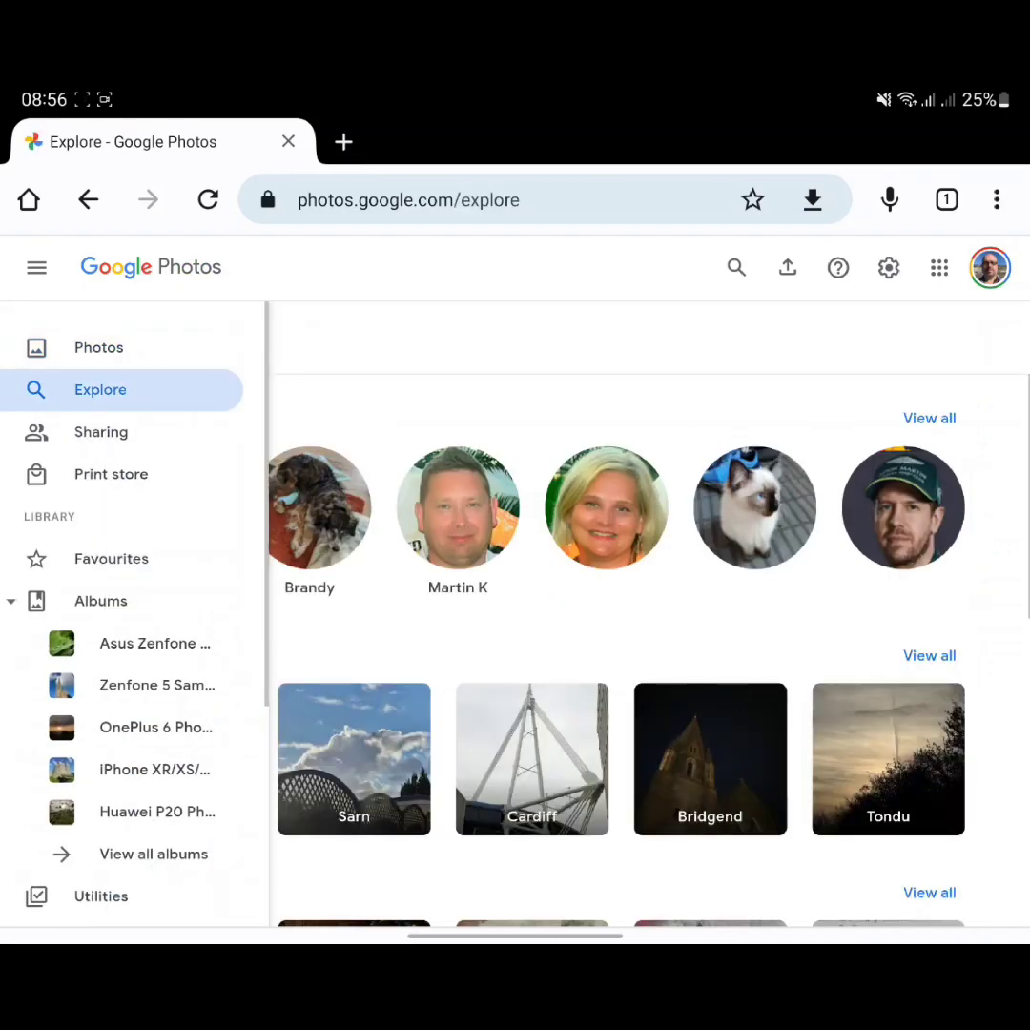
Step: Search for 'Videos' and scroll back to the Sat, 12 Aug group
{"action": "left_click", "coordinate": [735, 267]}
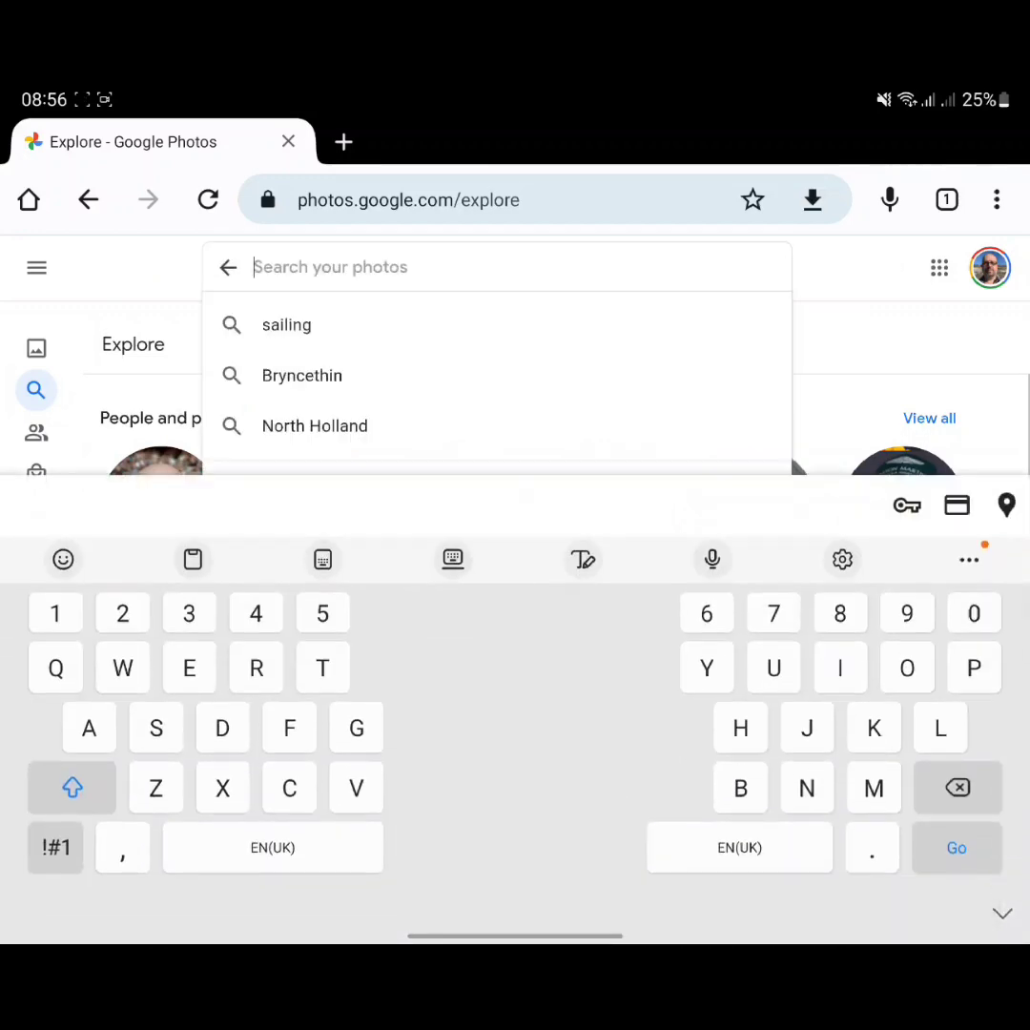
{"action": "type", "text": "Videos"}
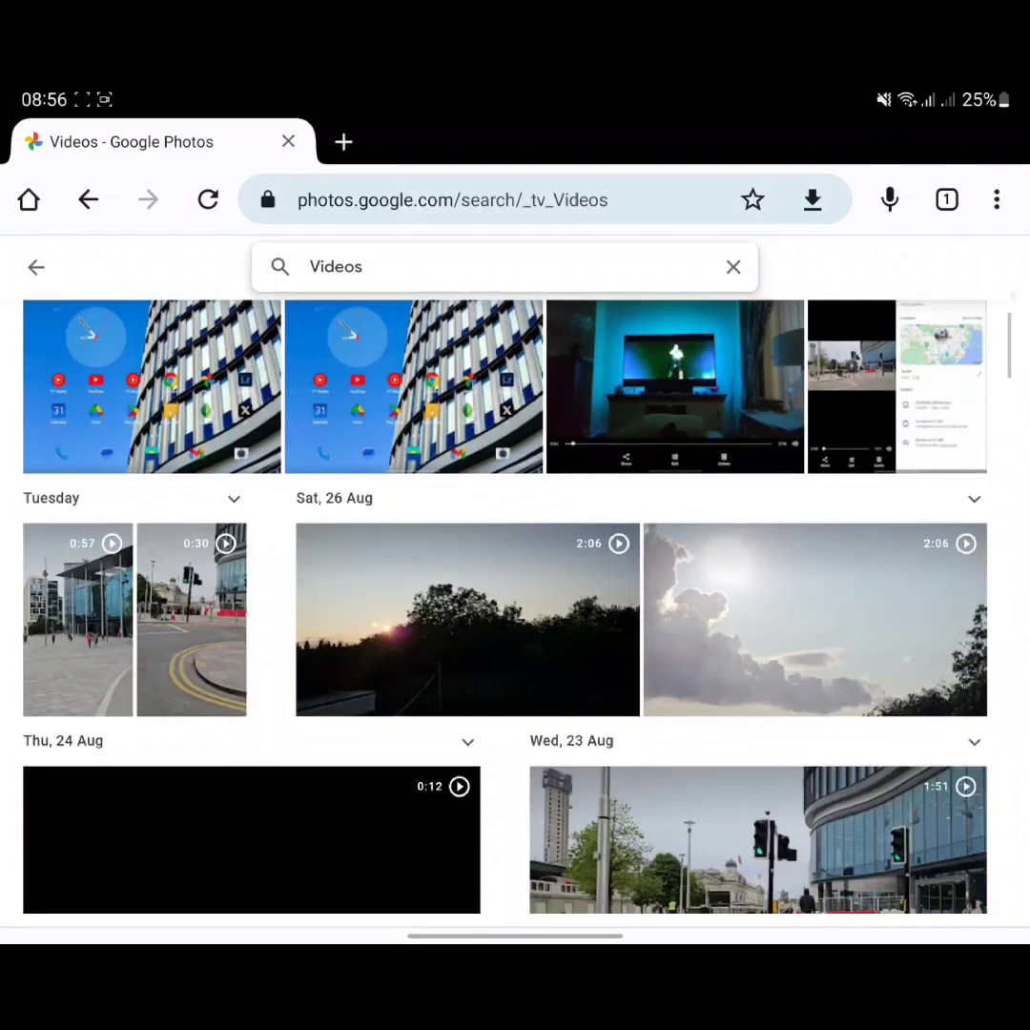
{"action": "scroll", "scroll_direction": "down", "scroll_amount": 3}
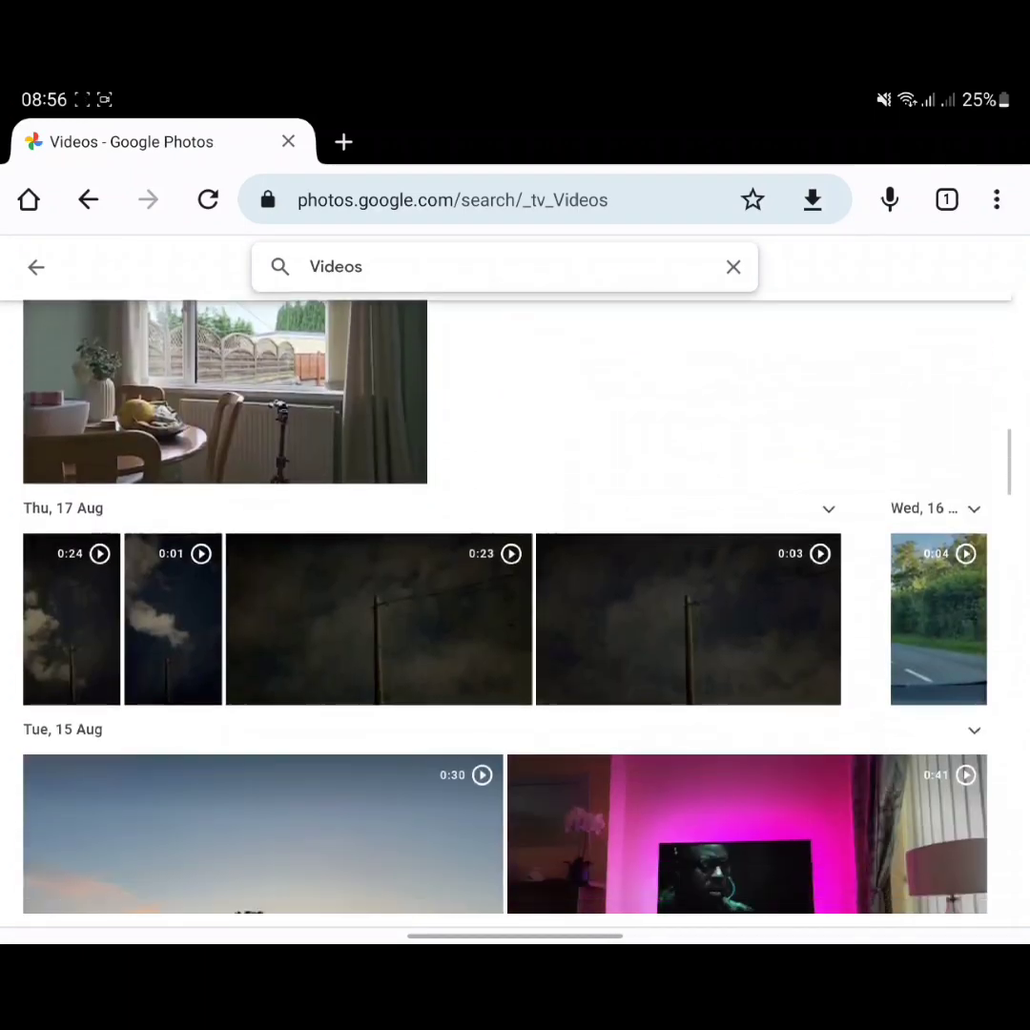
{"action": "scroll", "scroll_direction": "down", "scroll_amount": 3}
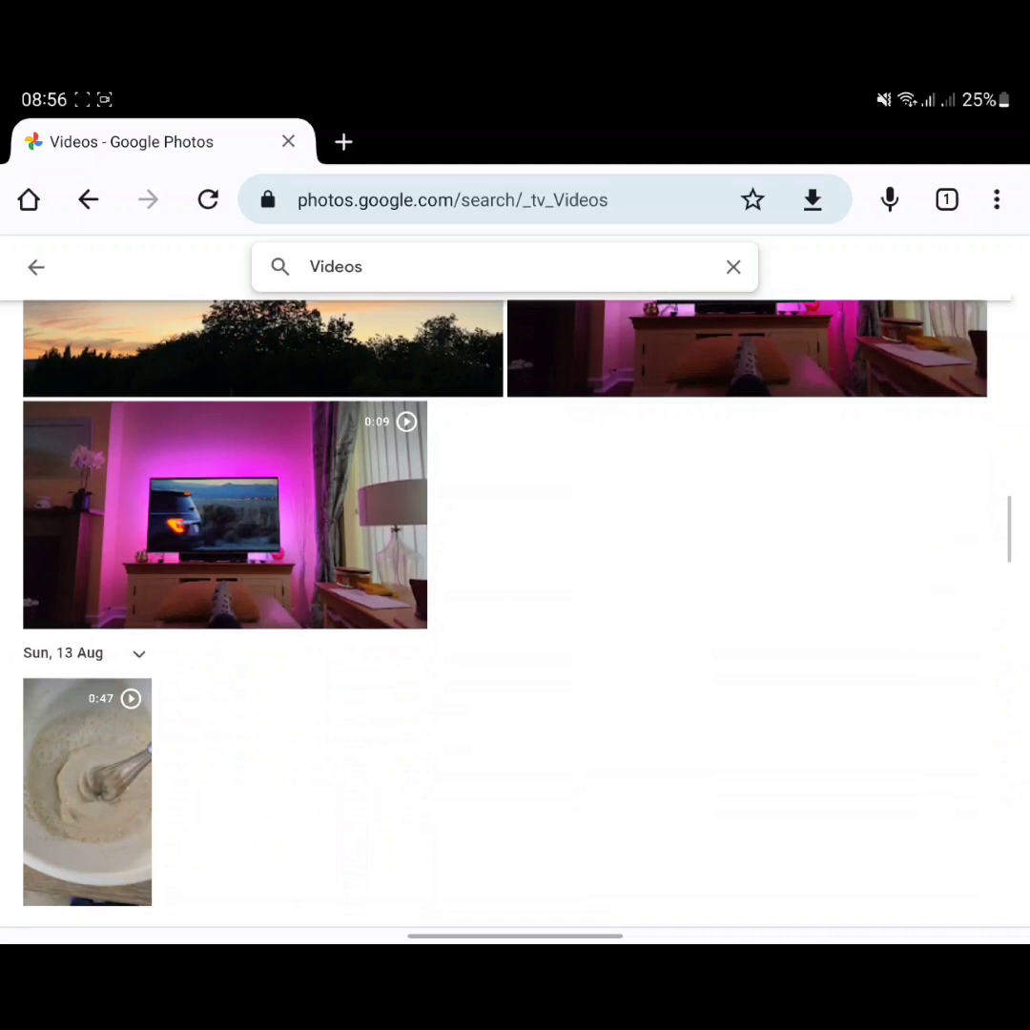
{"action": "scroll", "scroll_direction": "down", "scroll_amount": 3}
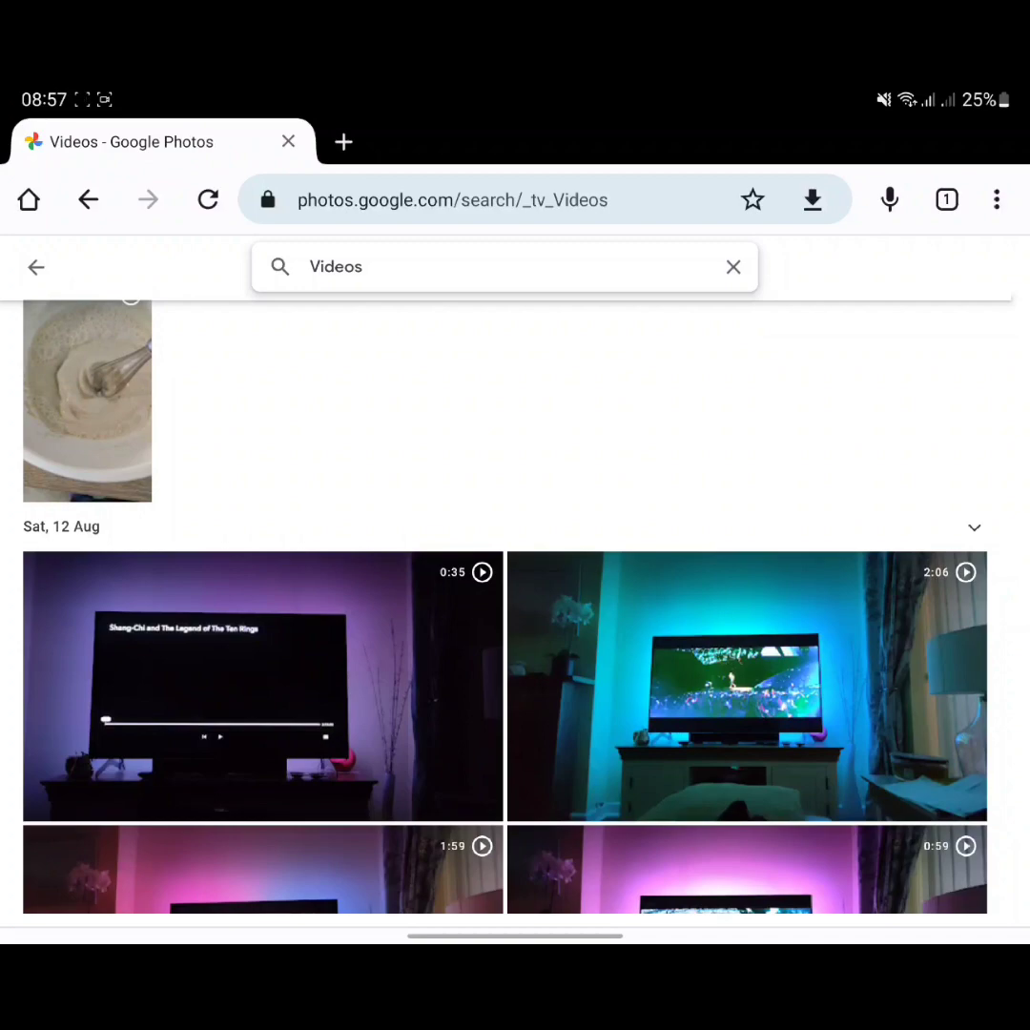
Step: Download the 2:06 video from Sat, 12 Aug and return to the home screen
{"action": "left_click", "coordinate": [746, 687]}
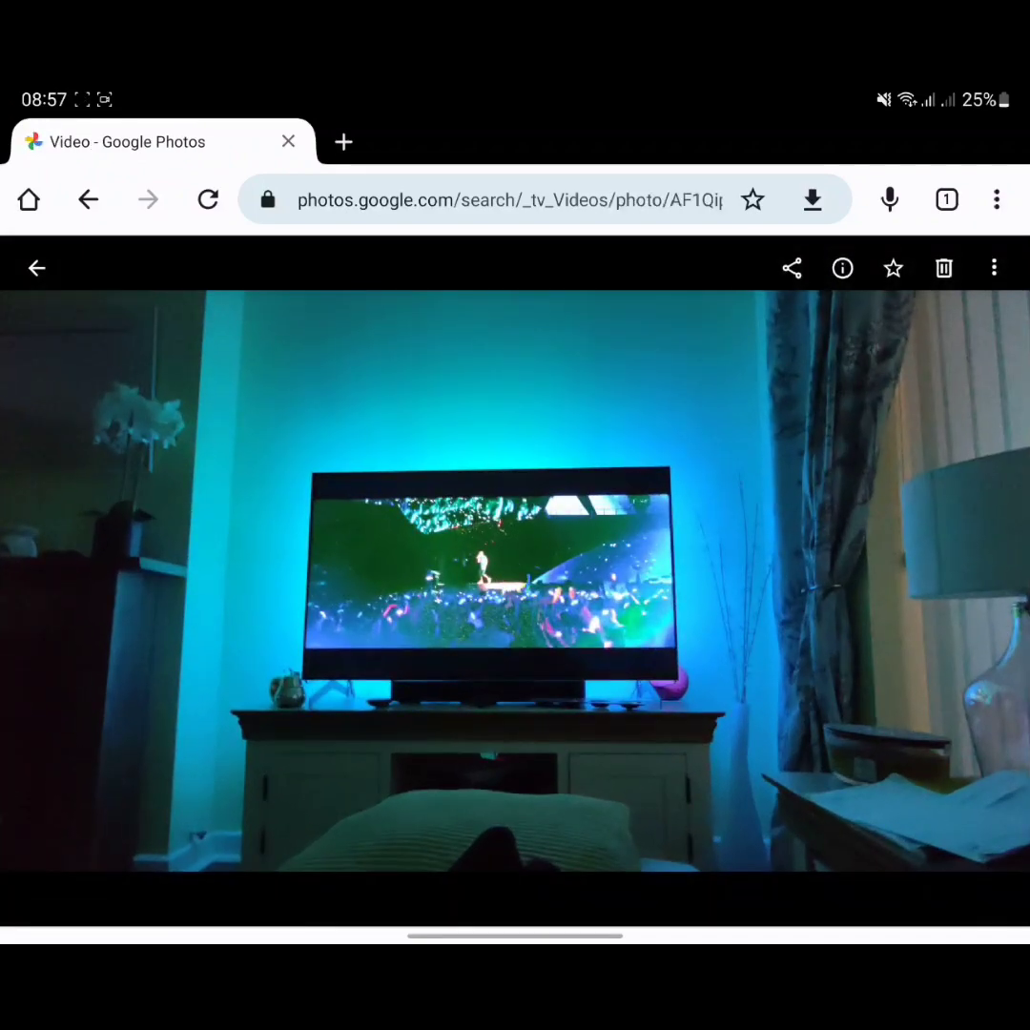
{"action": "left_click", "coordinate": [994, 267]}
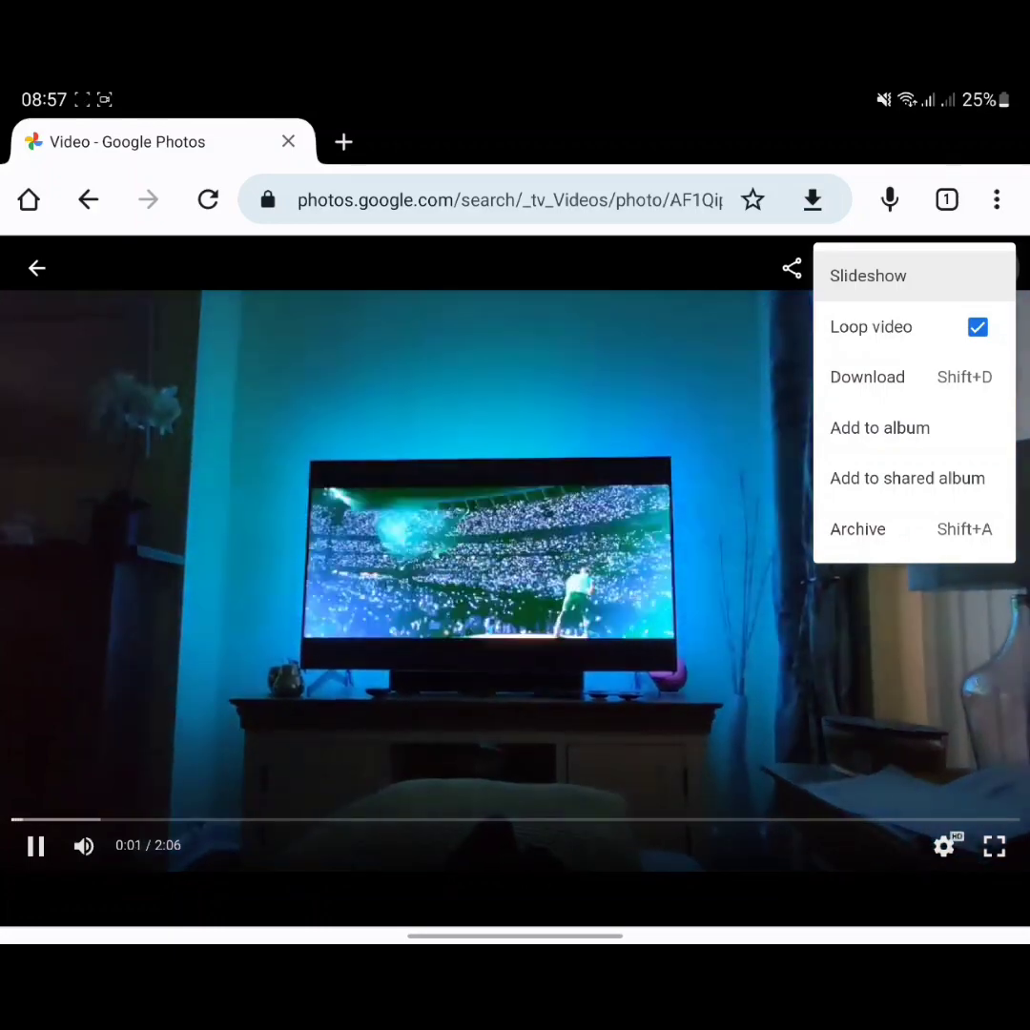
{"action": "left_click", "coordinate": [867, 377]}
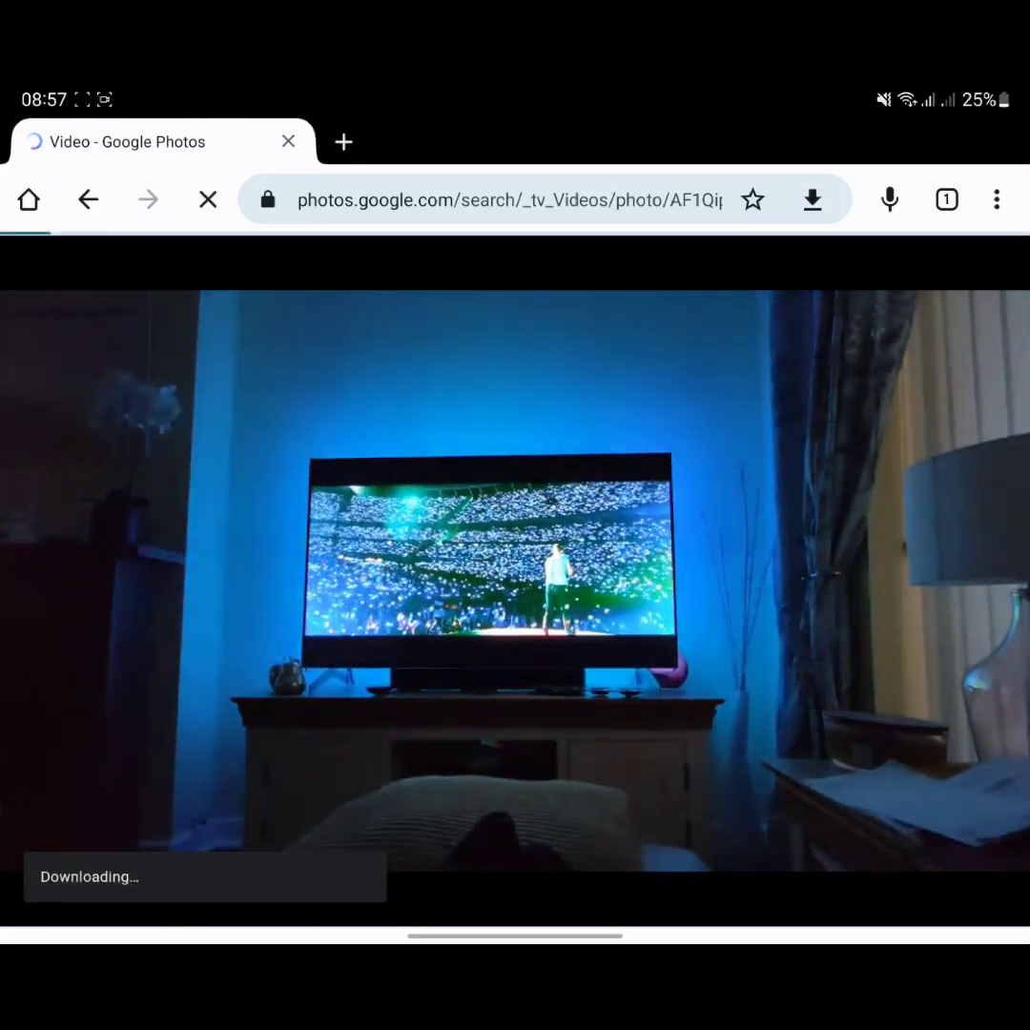
{"action": "left_click", "coordinate": [811, 199]}
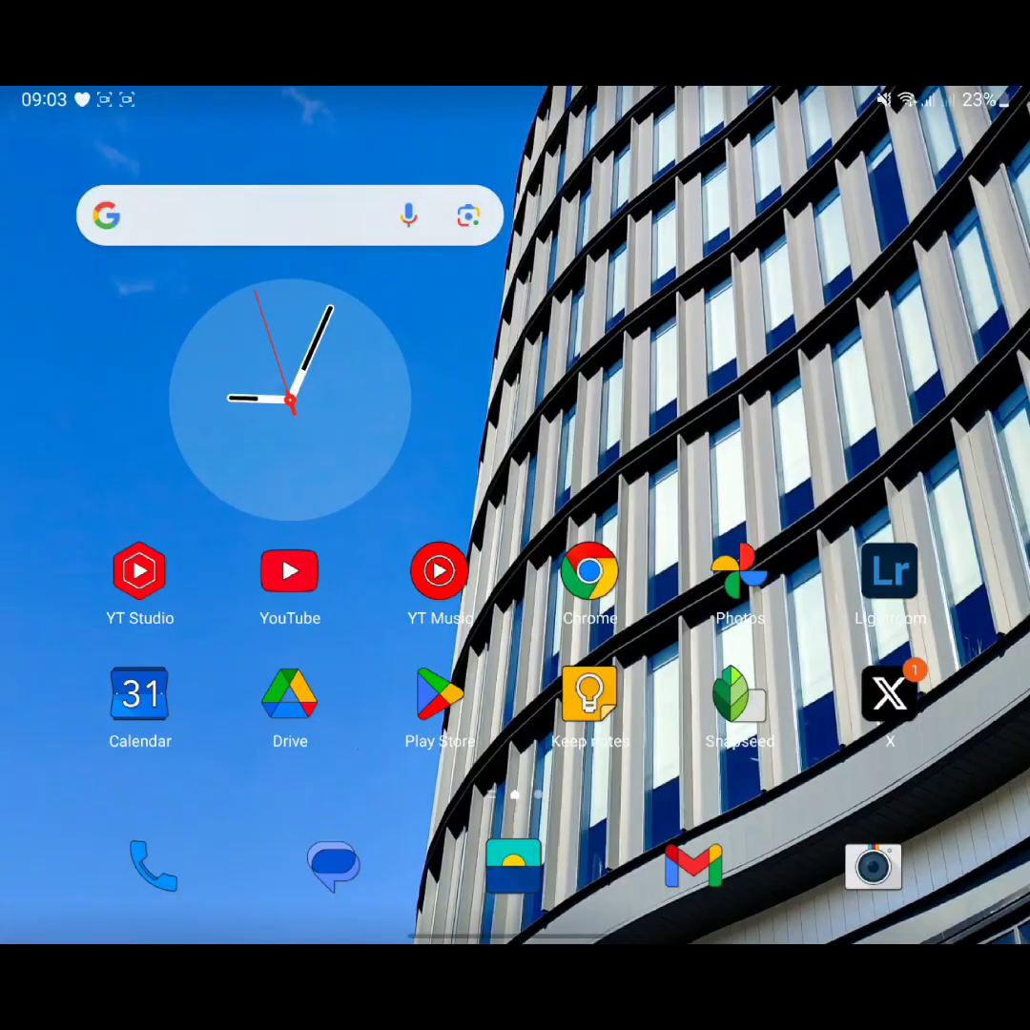
Step: Open Samsung Gallery's Recent album showing the downloaded 2:06 video first
{"action": "left_click", "coordinate": [739, 572]}
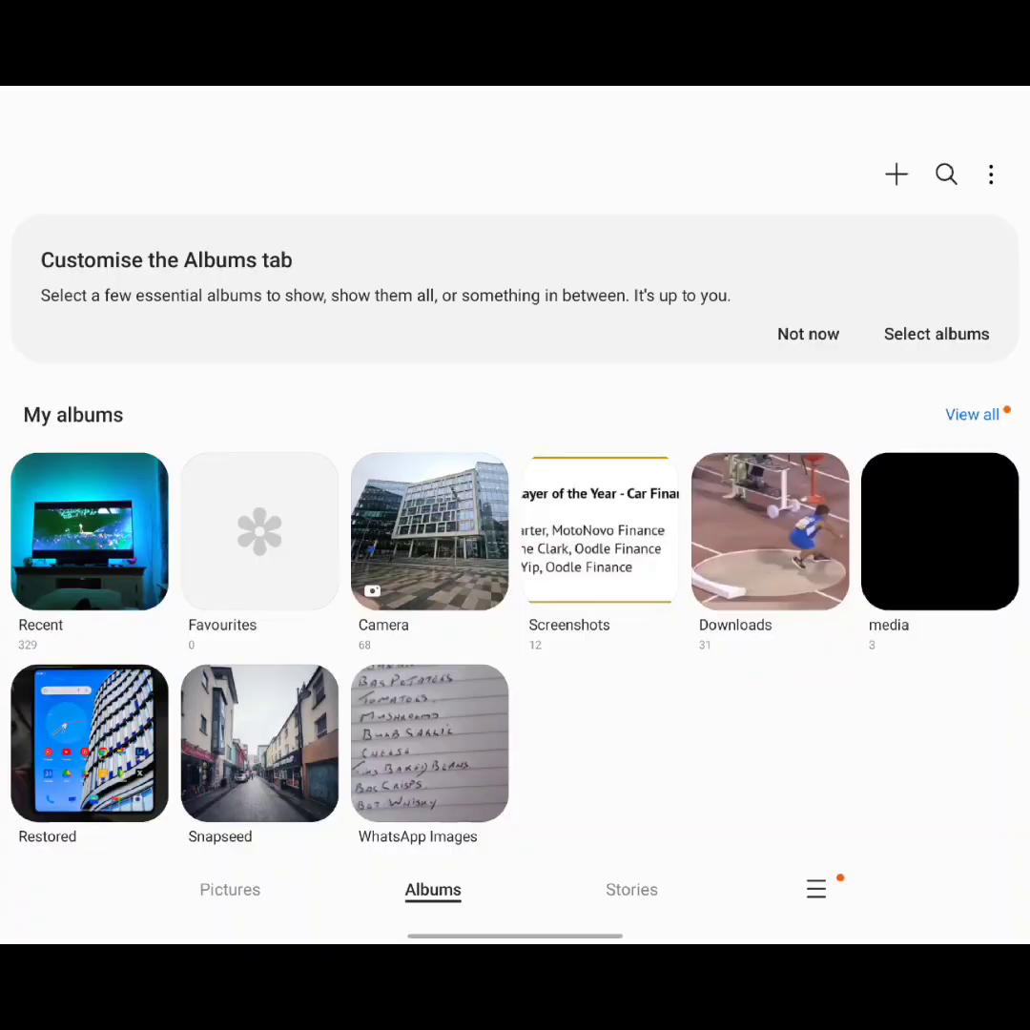
{"action": "left_click", "coordinate": [89, 532]}
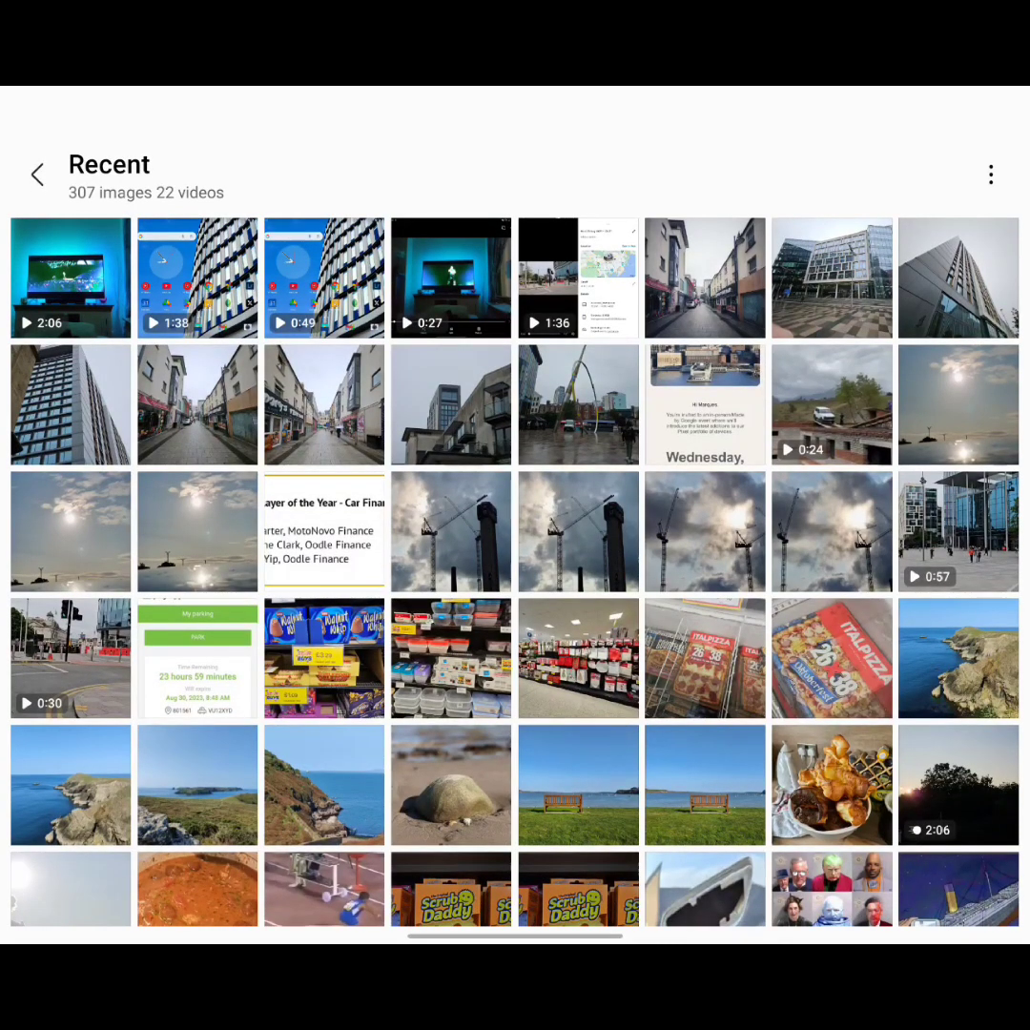